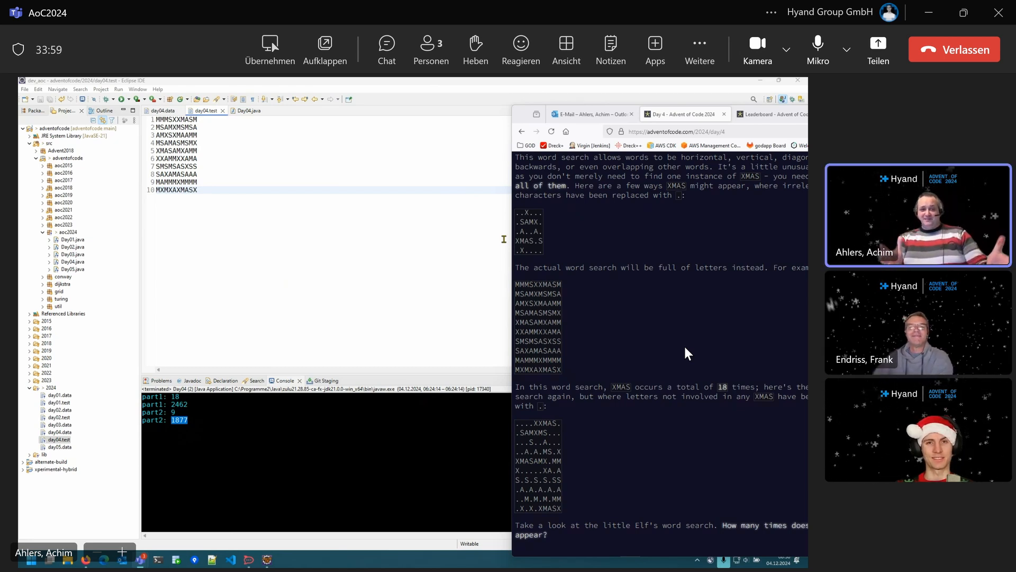
mouse_move(658, 330)
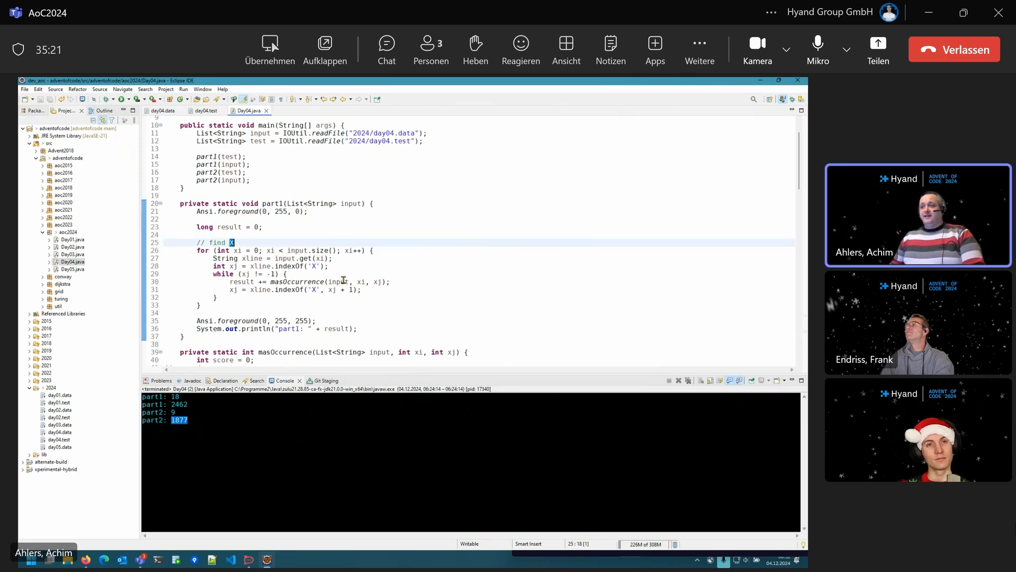
- Select the masOccurrence call and scroll down to its M, A, S direction checks
double_click(299, 281)
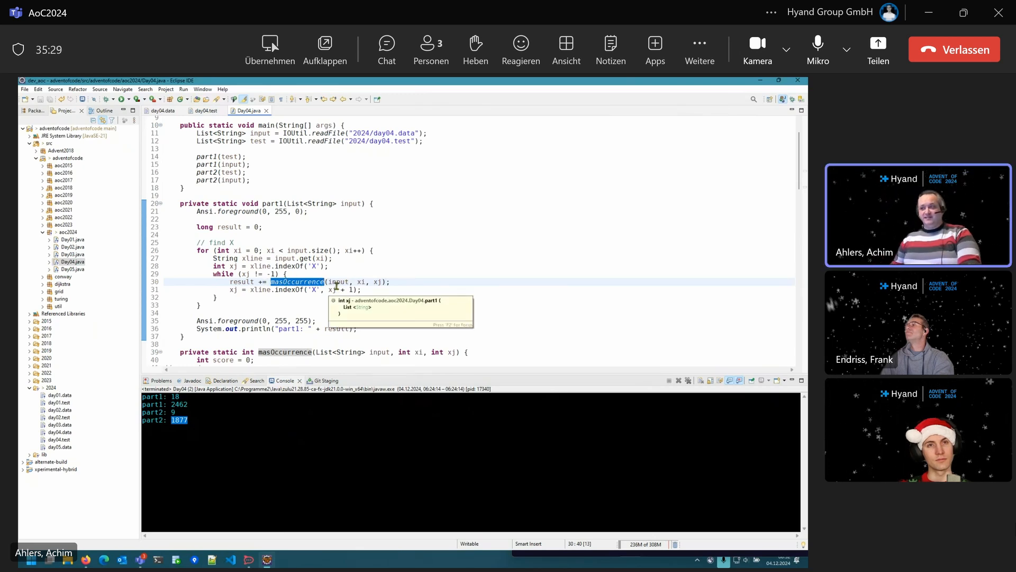
scroll("down", 3)
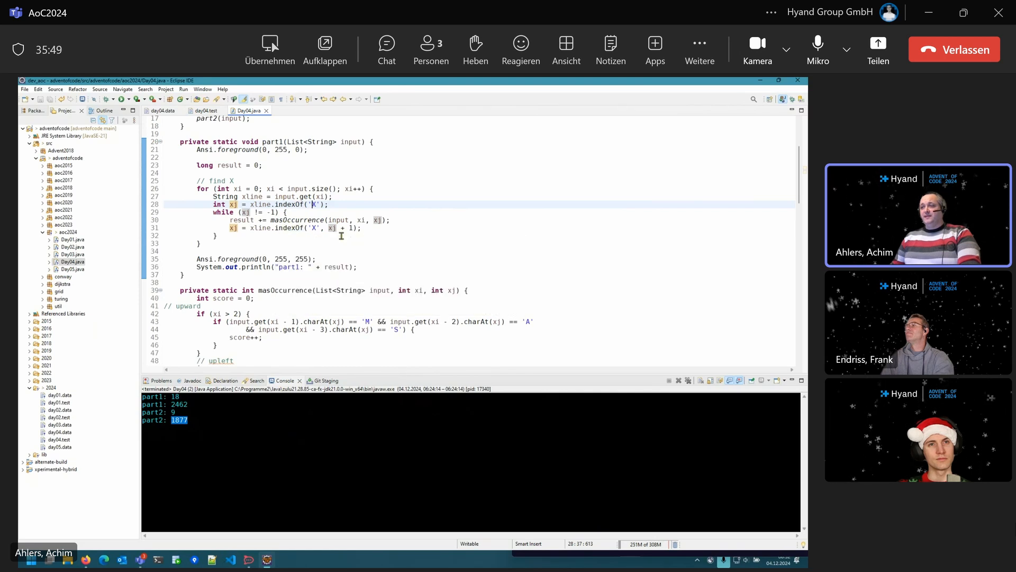
scroll("down", 3)
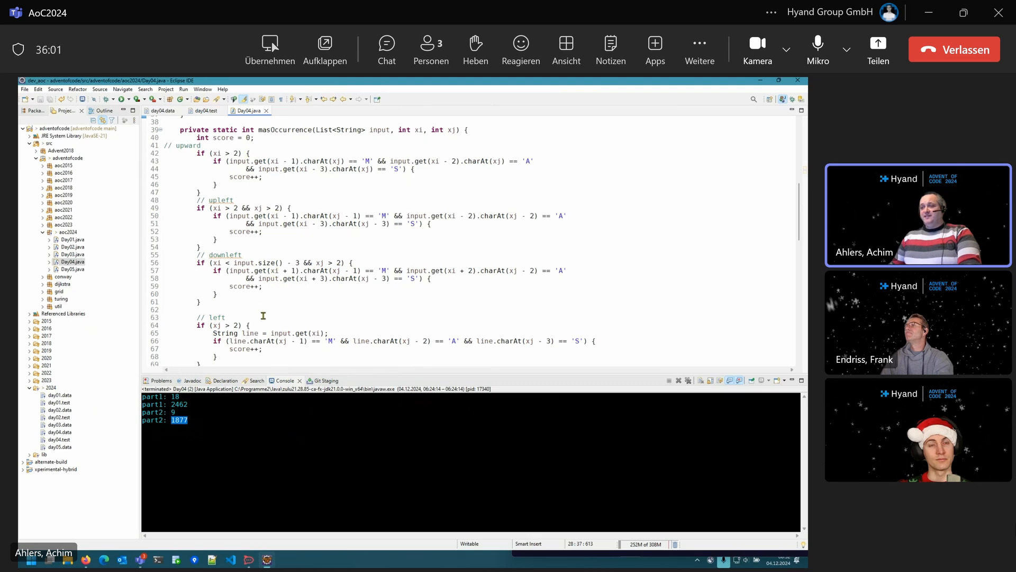
scroll("down", 3)
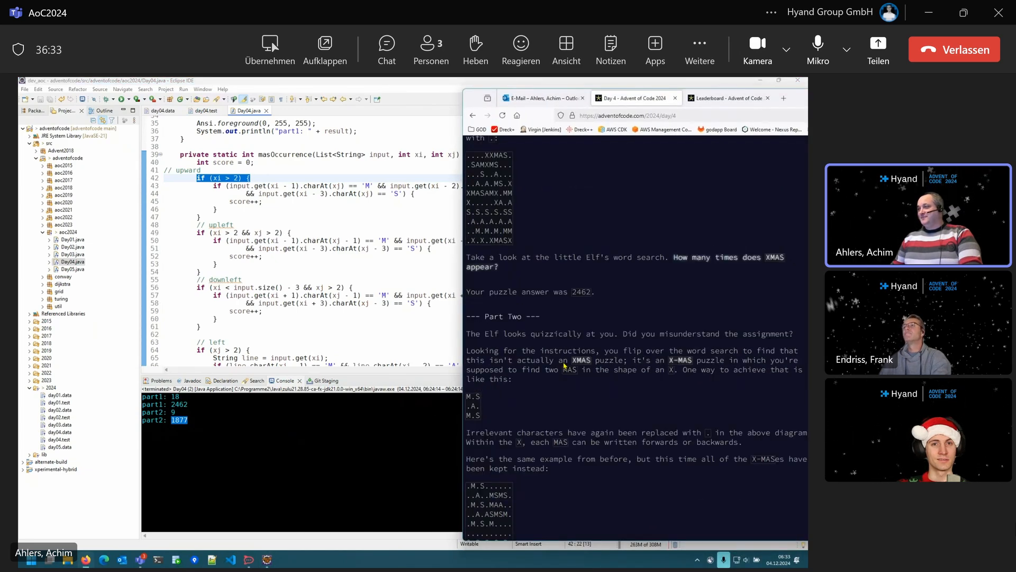
- Scroll the Day 4 puzzle page to Part Two's X-MAS example count of 9
scroll("down", 3)
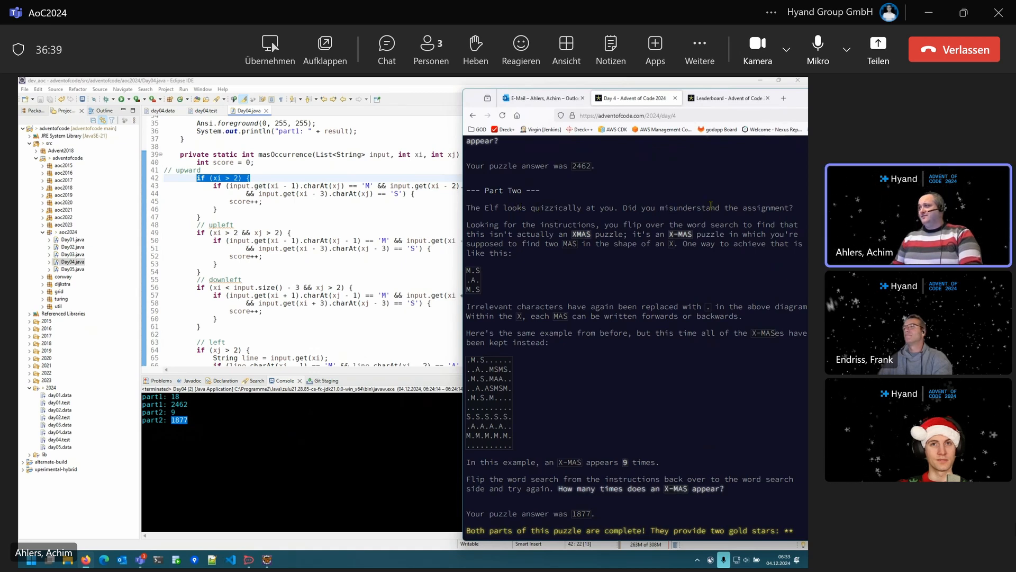
mouse_move(548, 264)
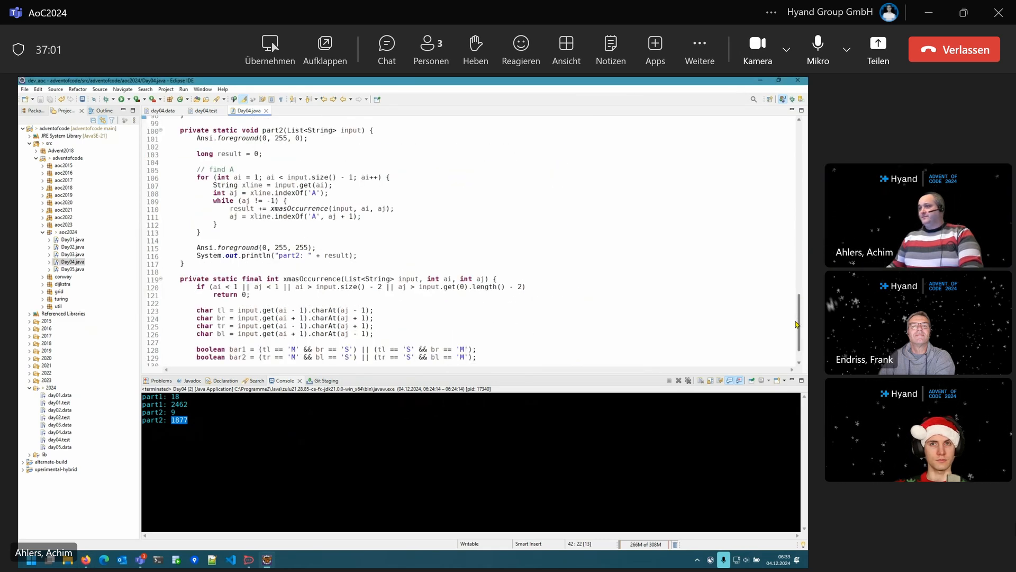
scroll("down", 3)
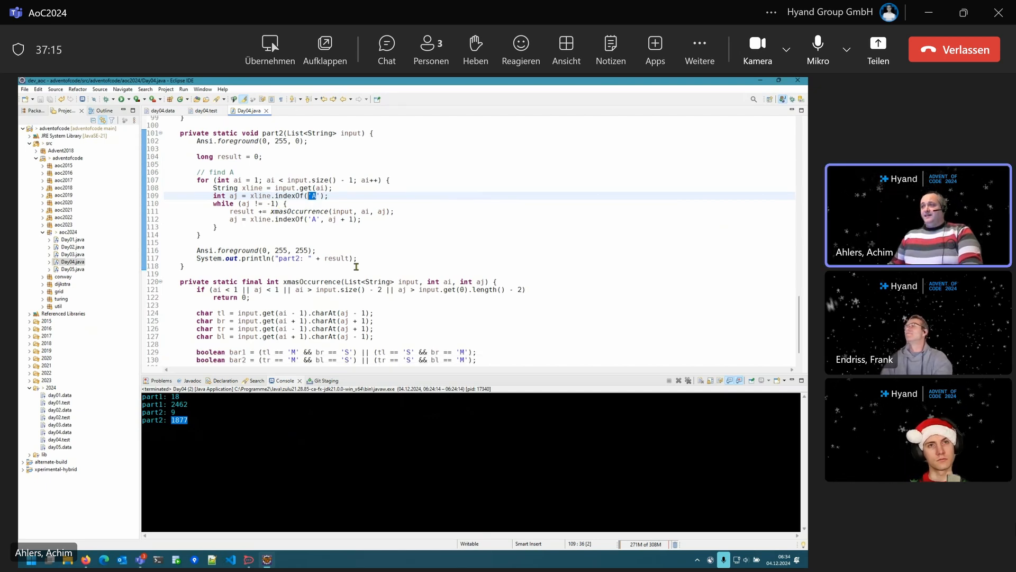
scroll("down", 3)
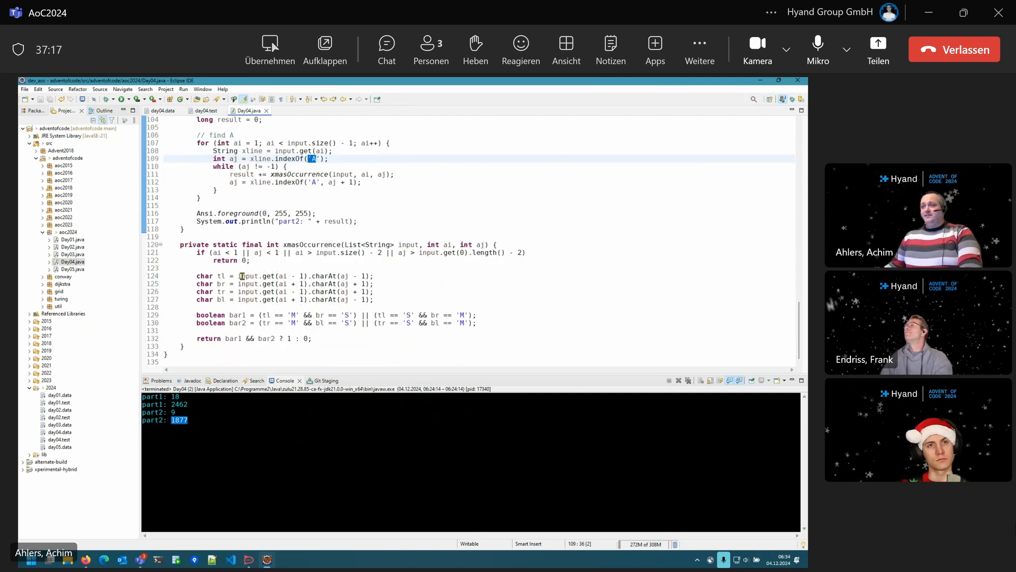